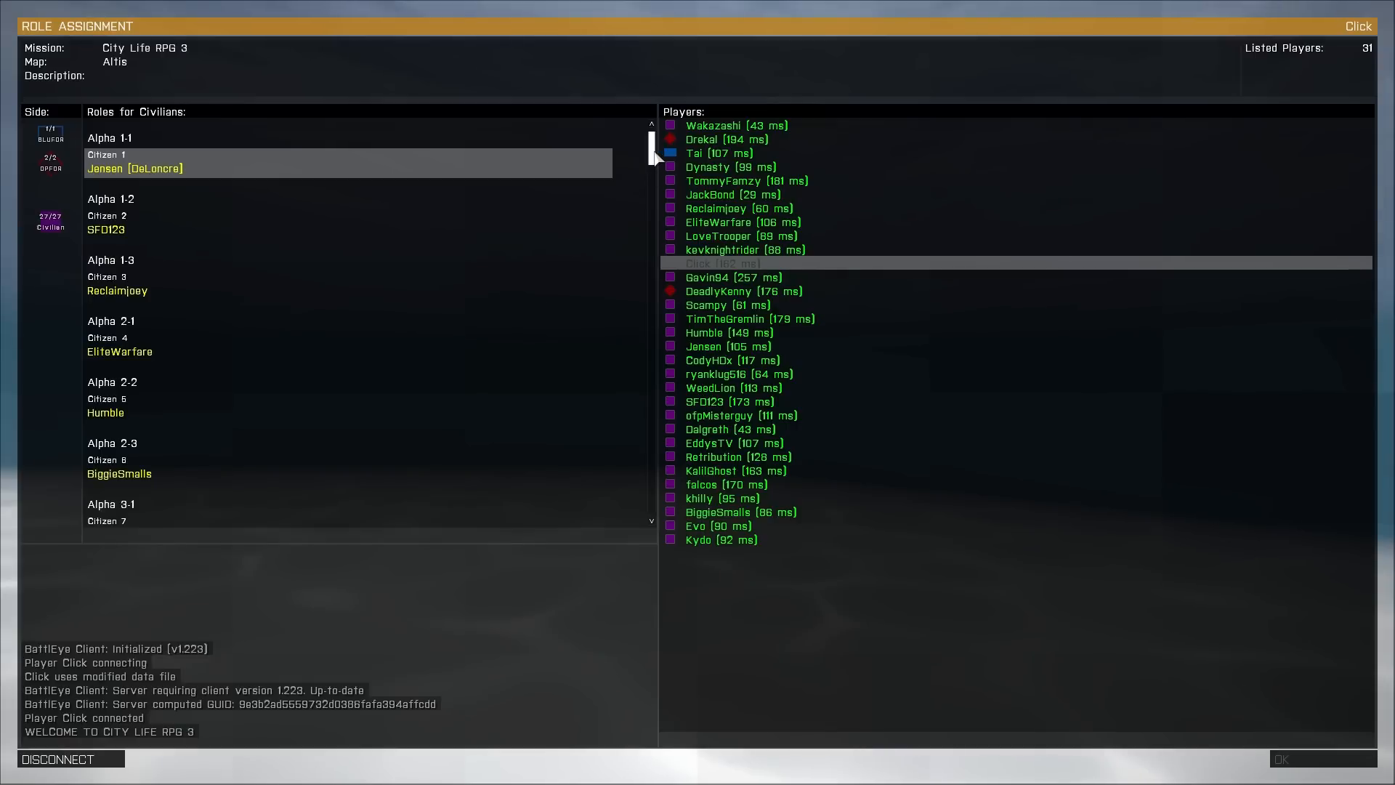
- Look through the occupied civilian role slots in the lobby list
scroll("down", 3)
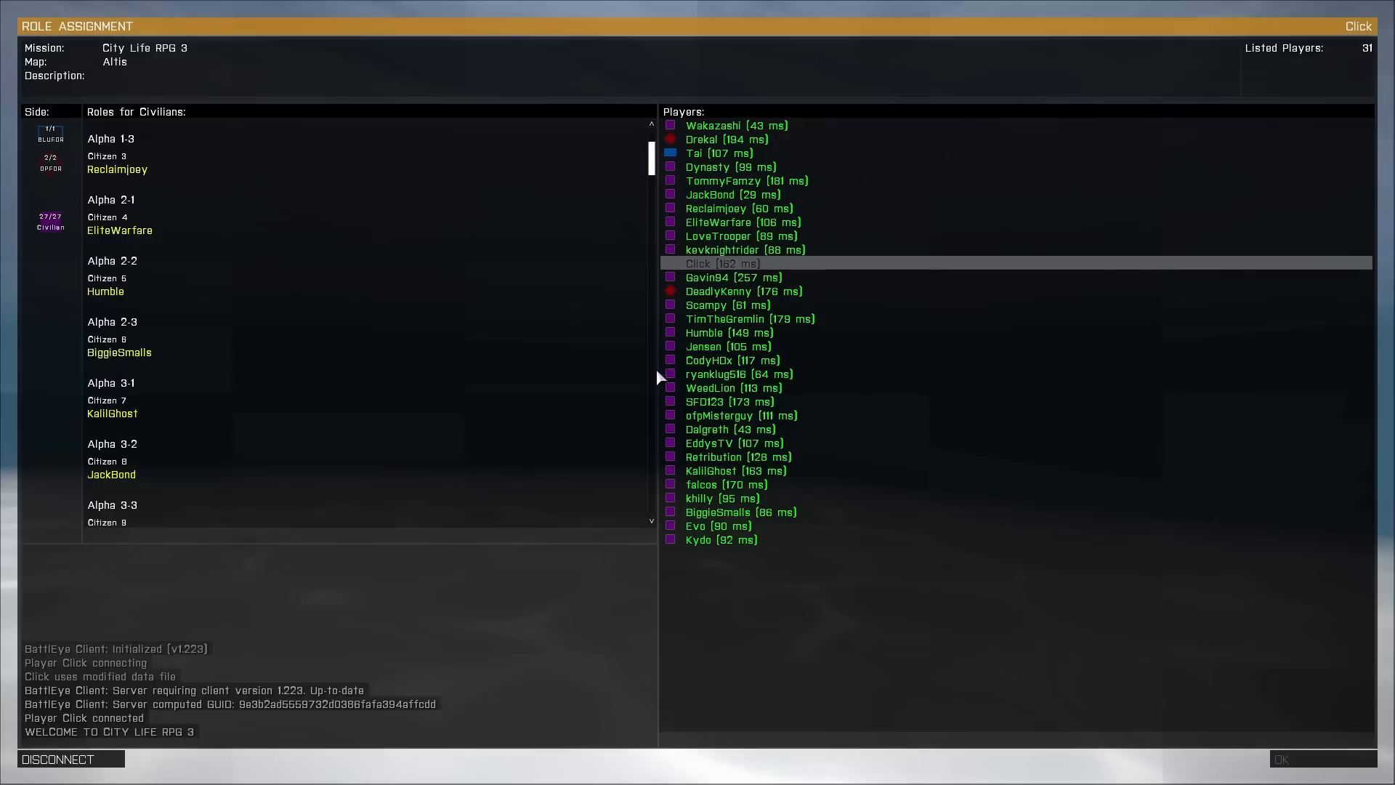
scroll("down", 3)
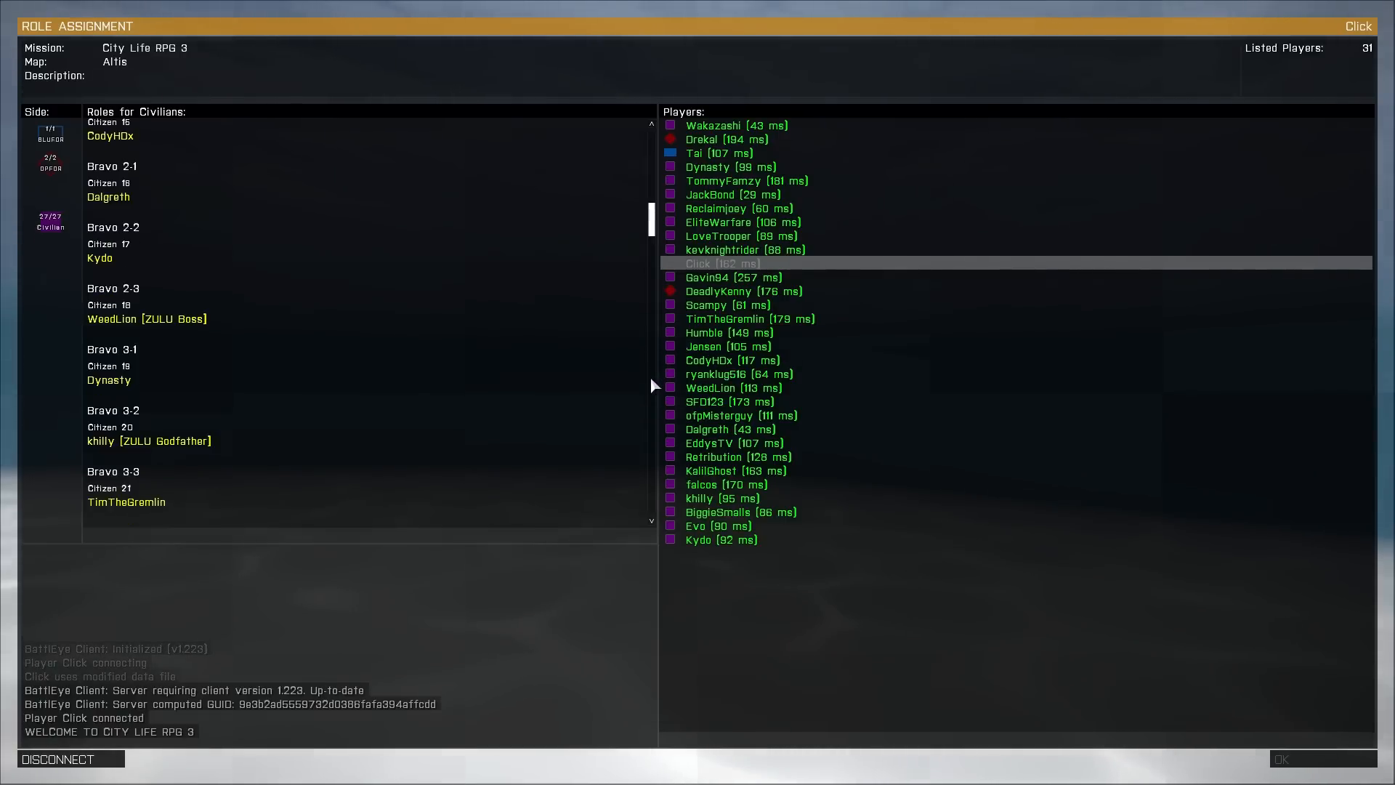
scroll("down", 3)
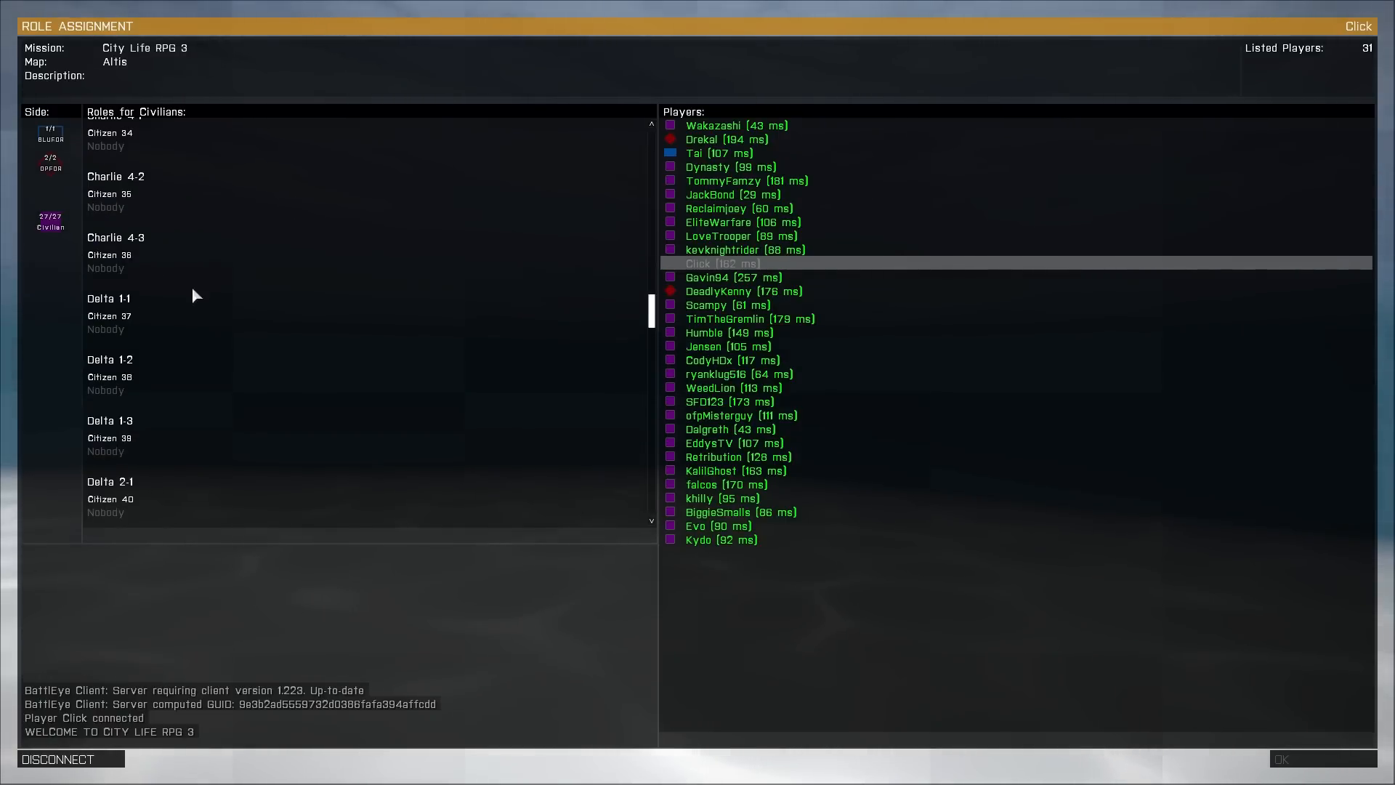
- Switch to the BLUFOR side and browse its police role slots
left_click(49, 132)
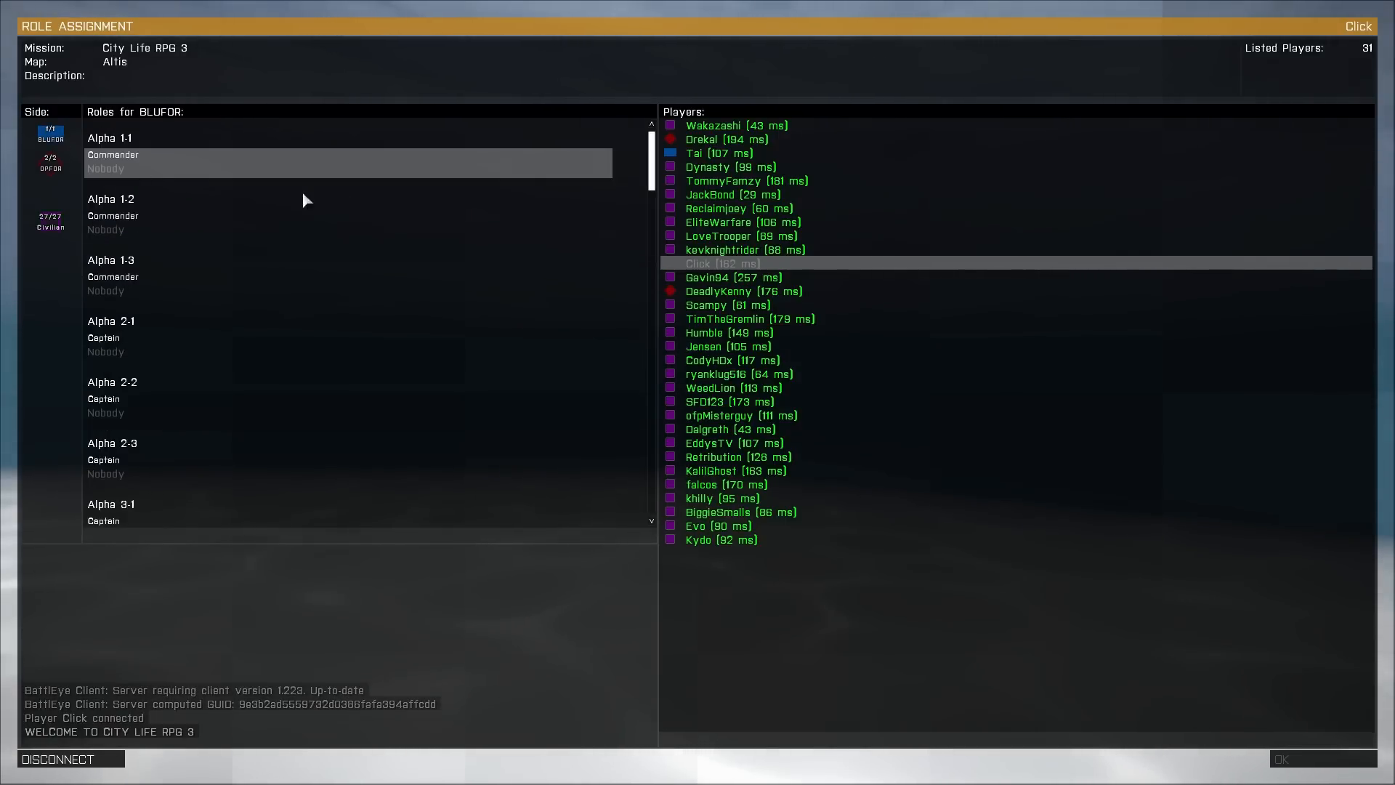
scroll("down", 3)
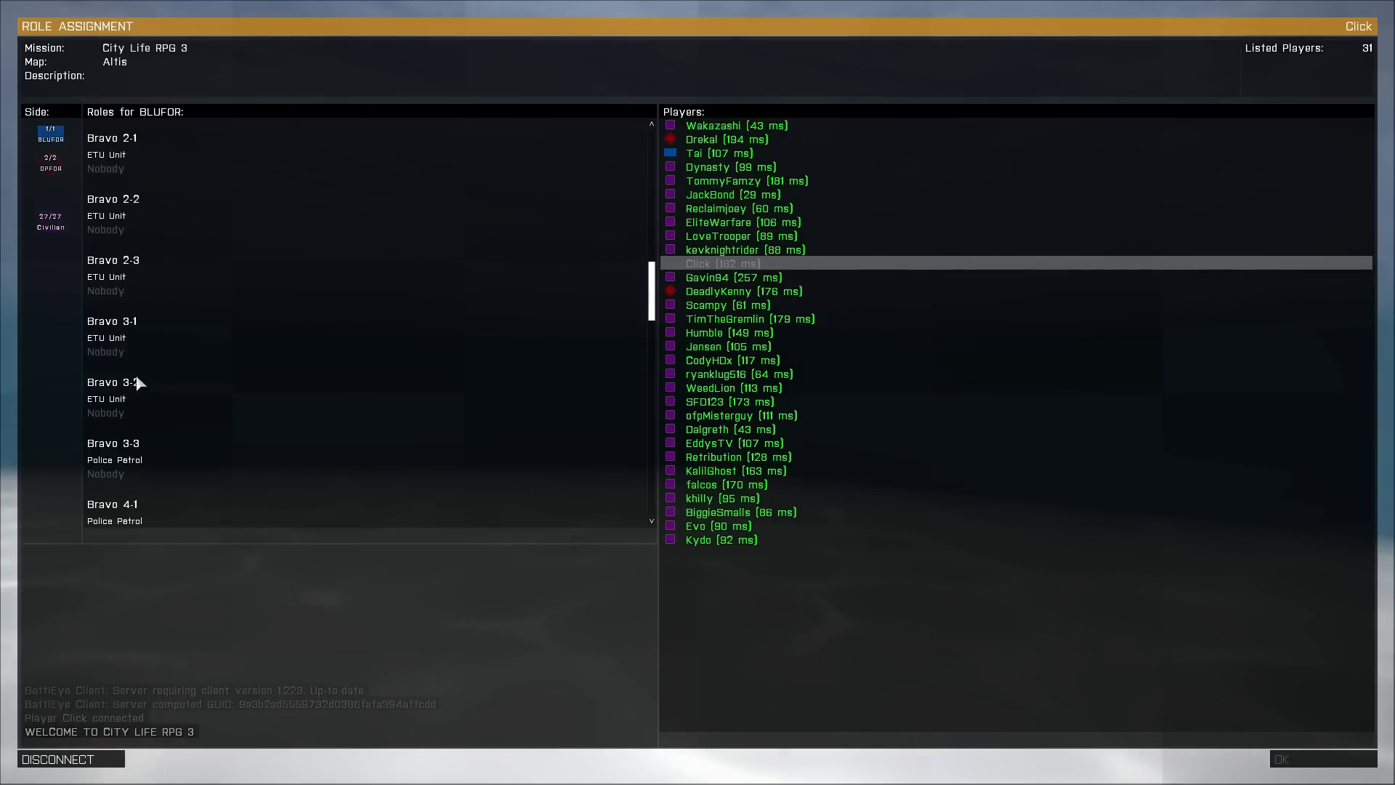
scroll("down", 3)
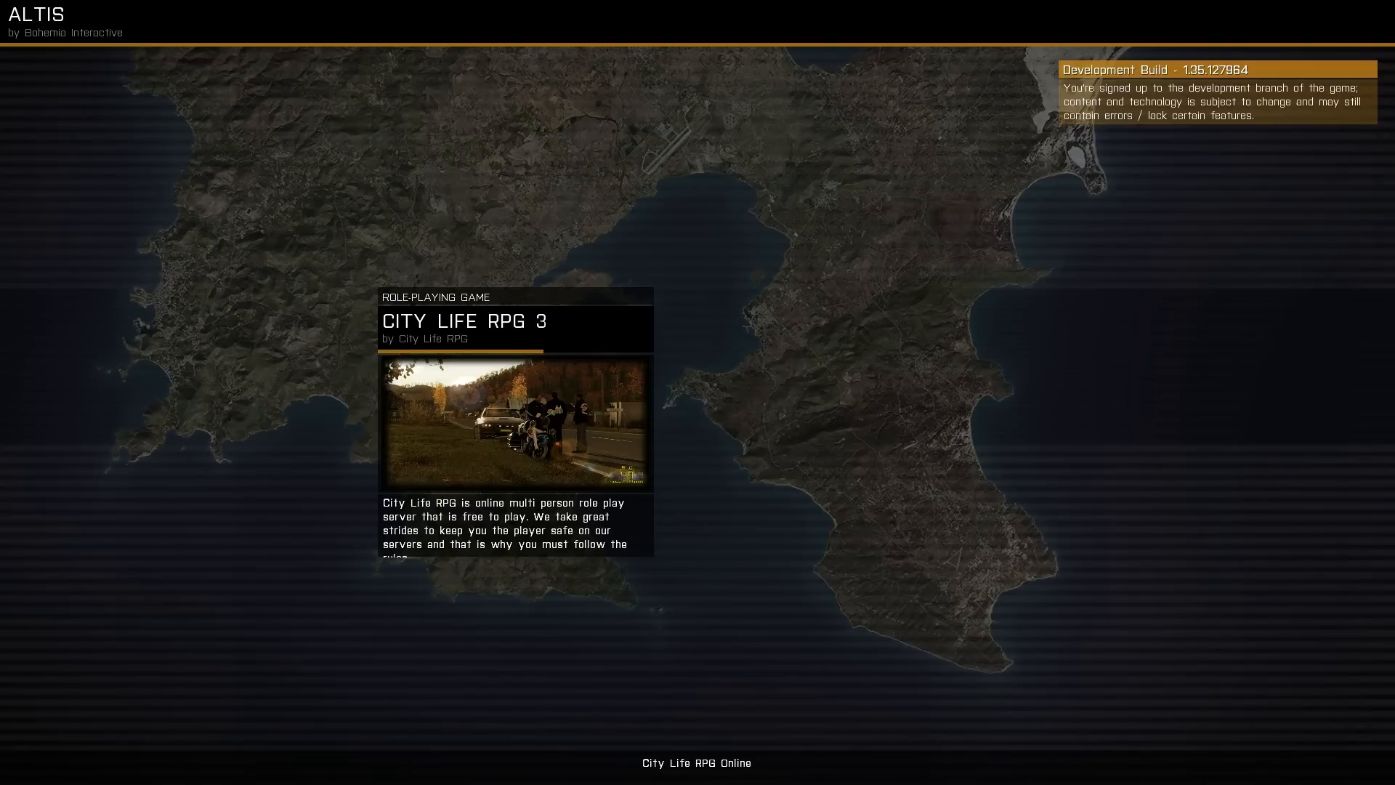
mouse_move(5, 96)
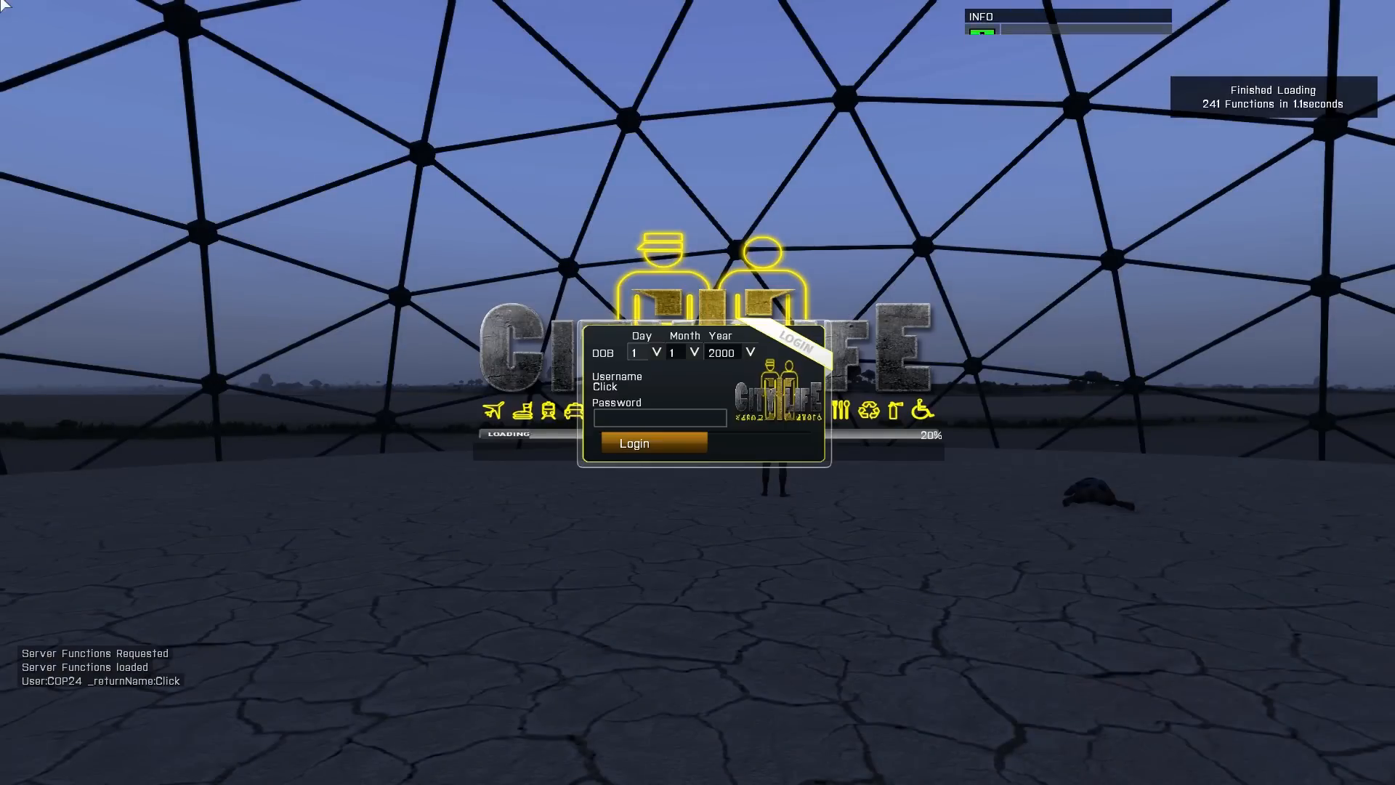
- Set the date of birth to day 20, month 5, year 1994 and move to the password field
left_click(655, 352)
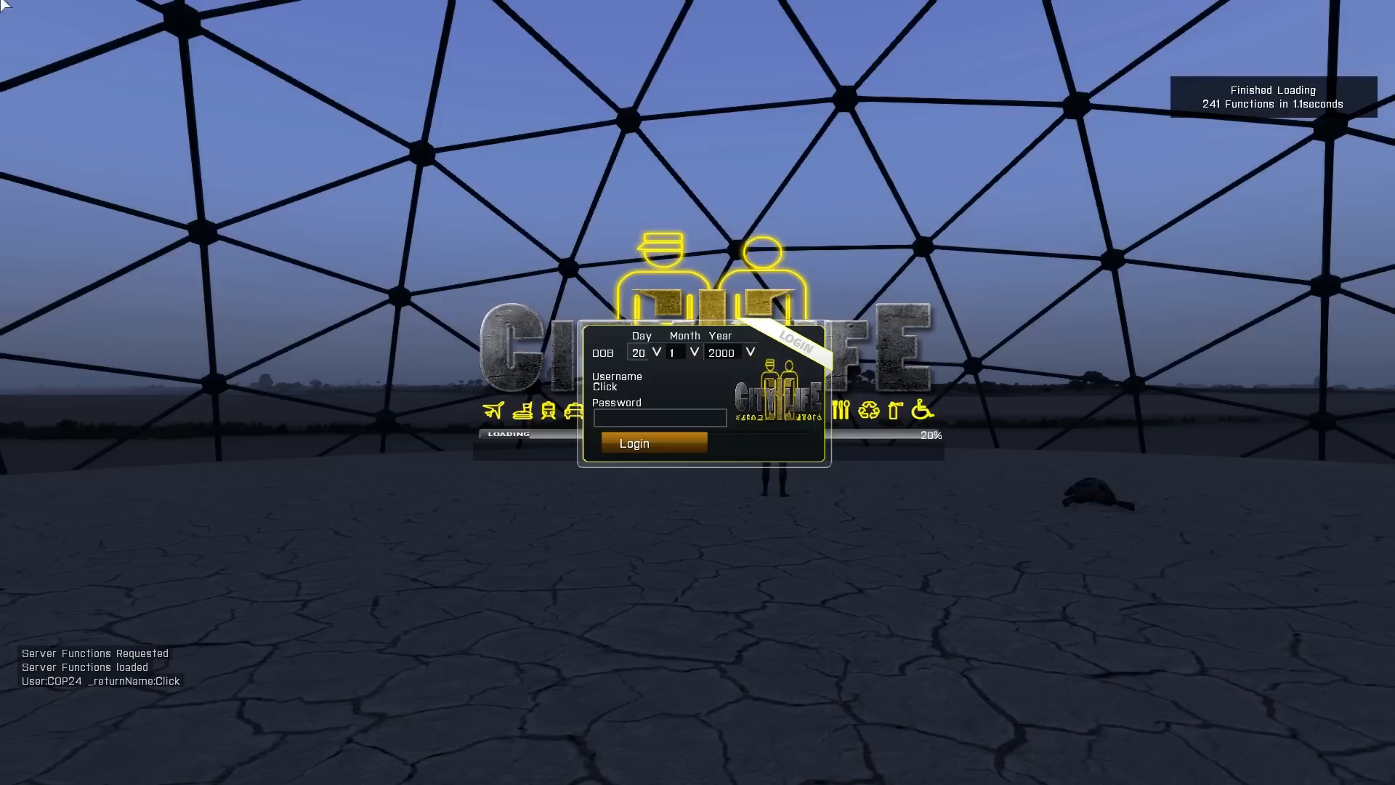
left_click(691, 352)
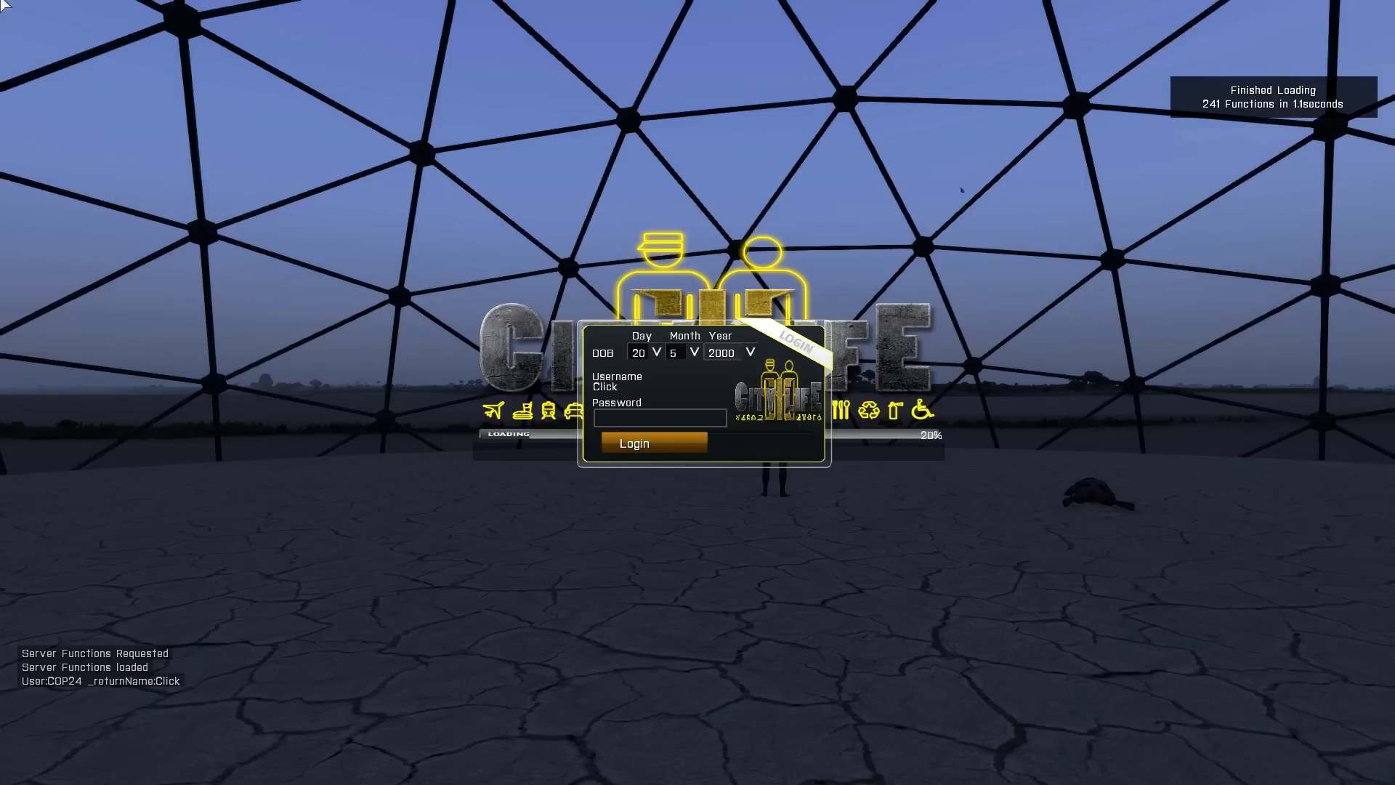
left_click(733, 352)
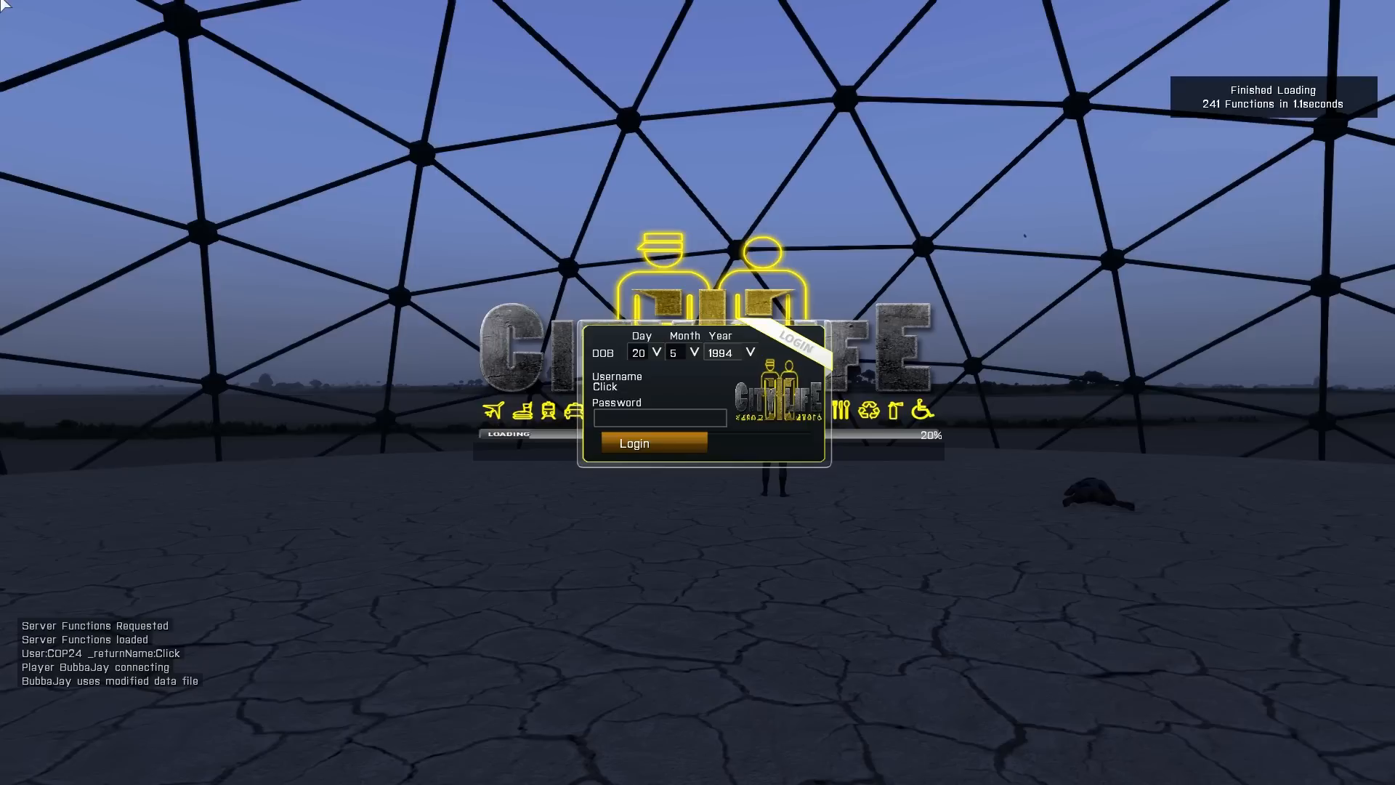
left_click(751, 352)
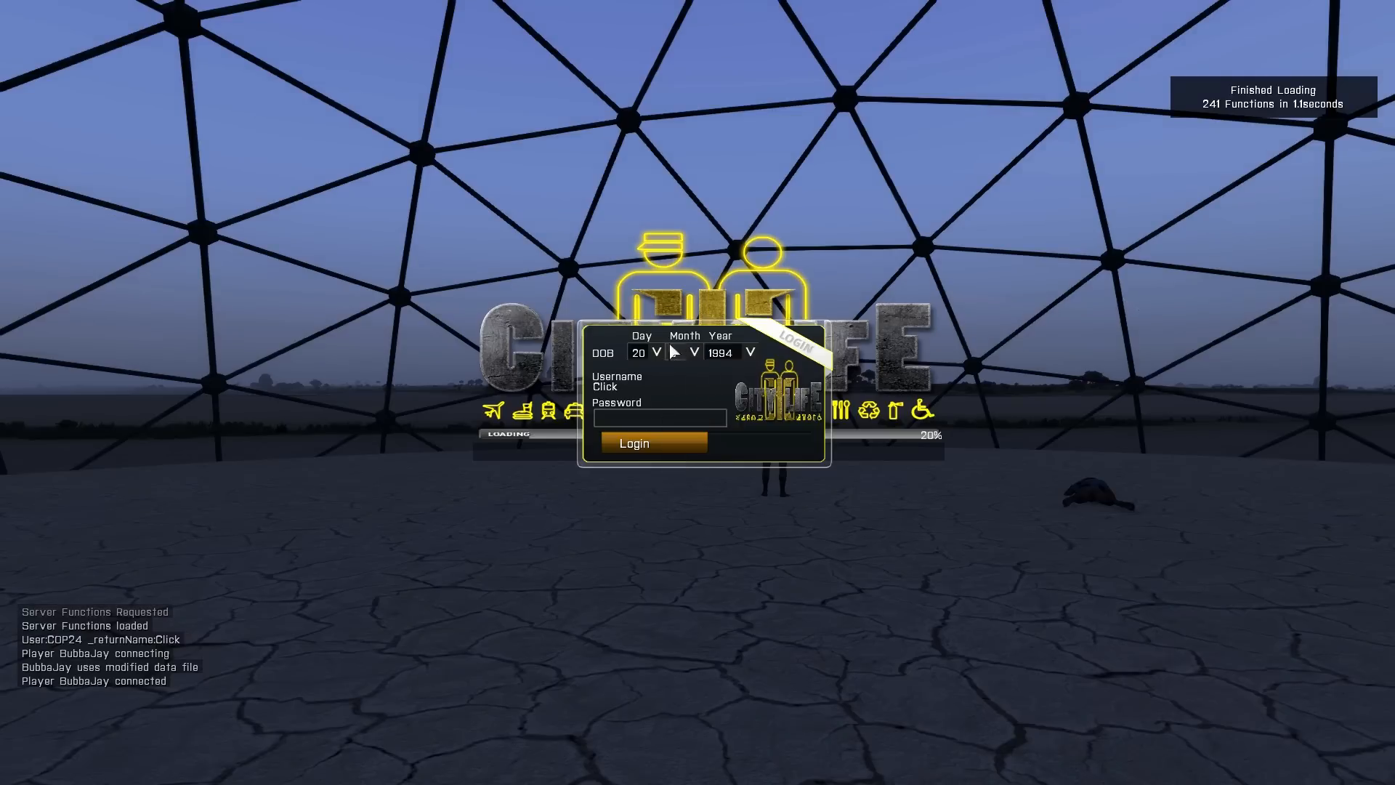
left_click(655, 351)
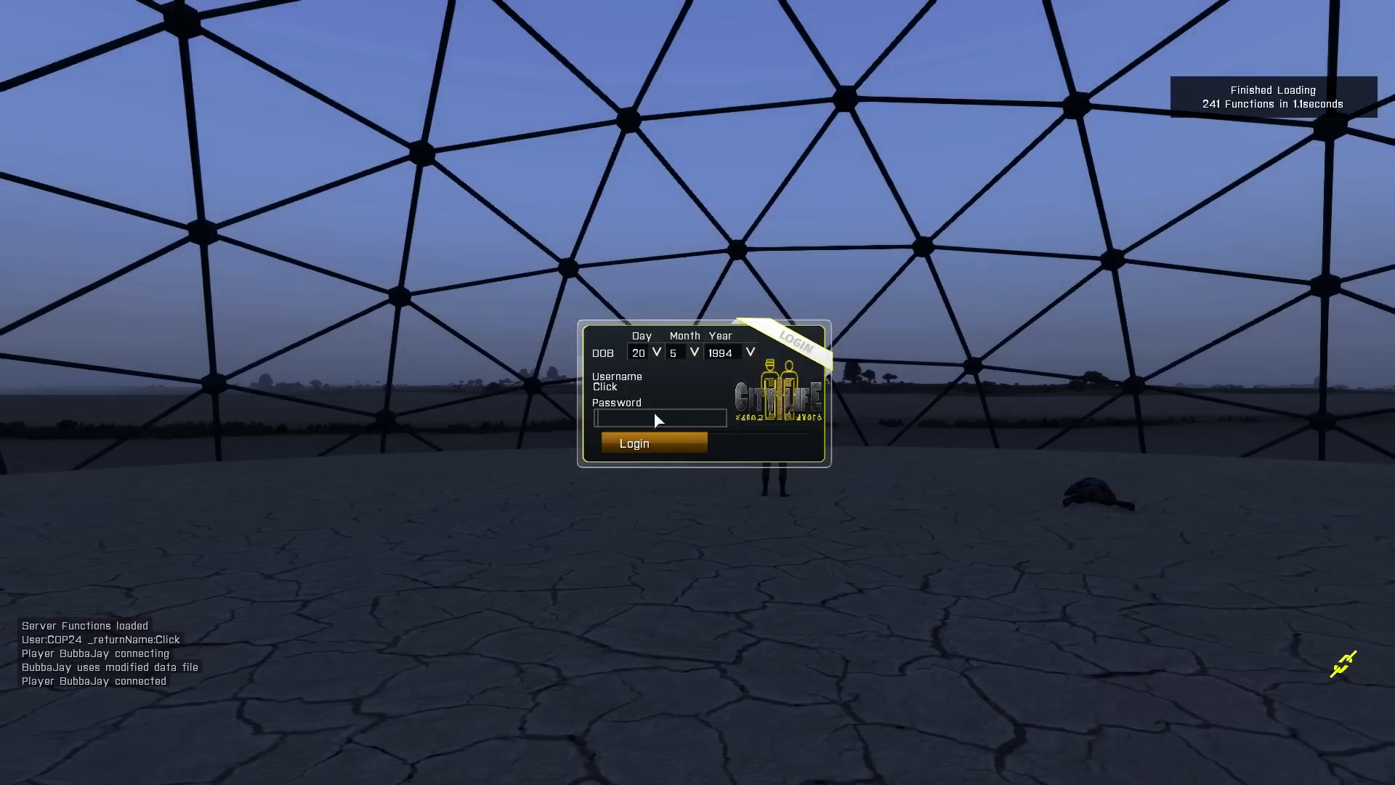
- Enter the account password with corrections and log in to spawn into the mission world
type("Pa")
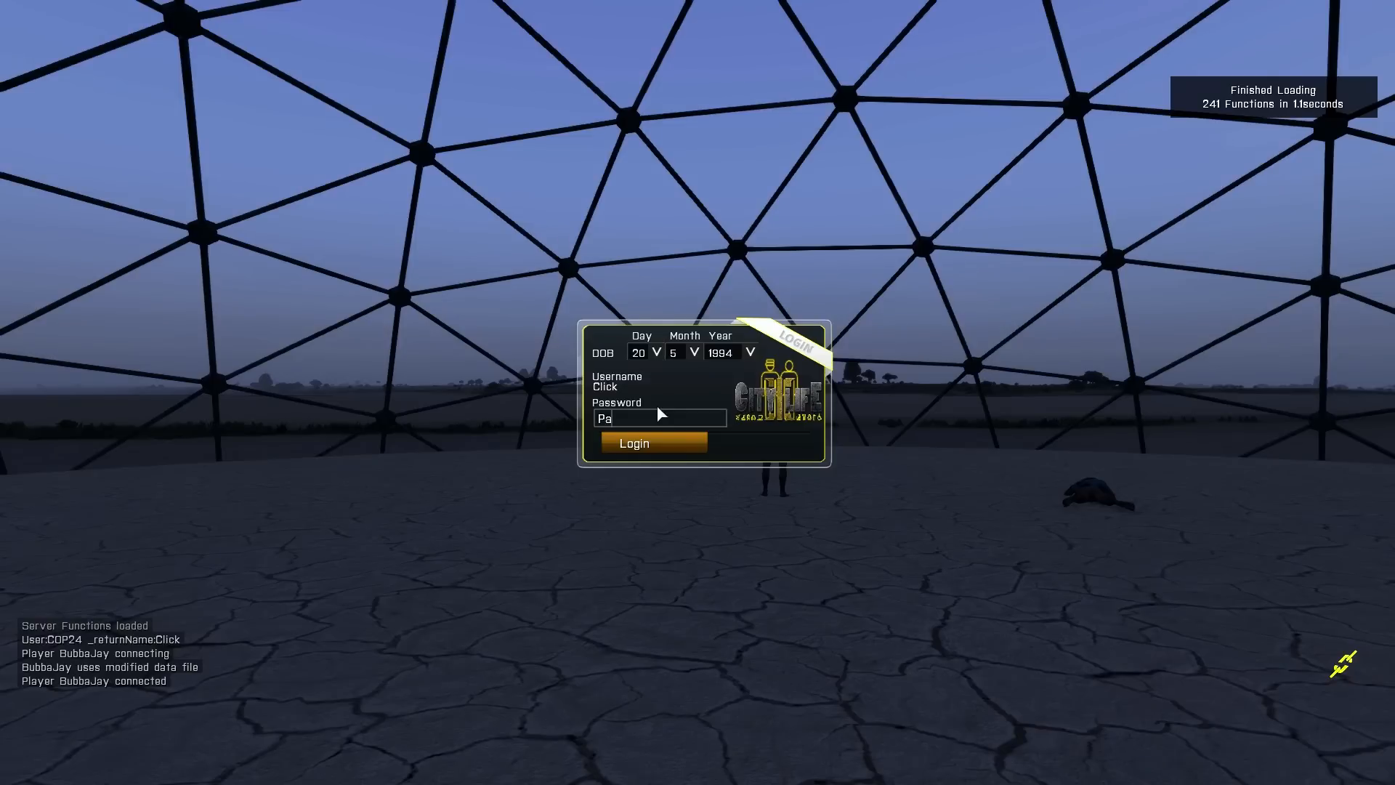
type("Word")
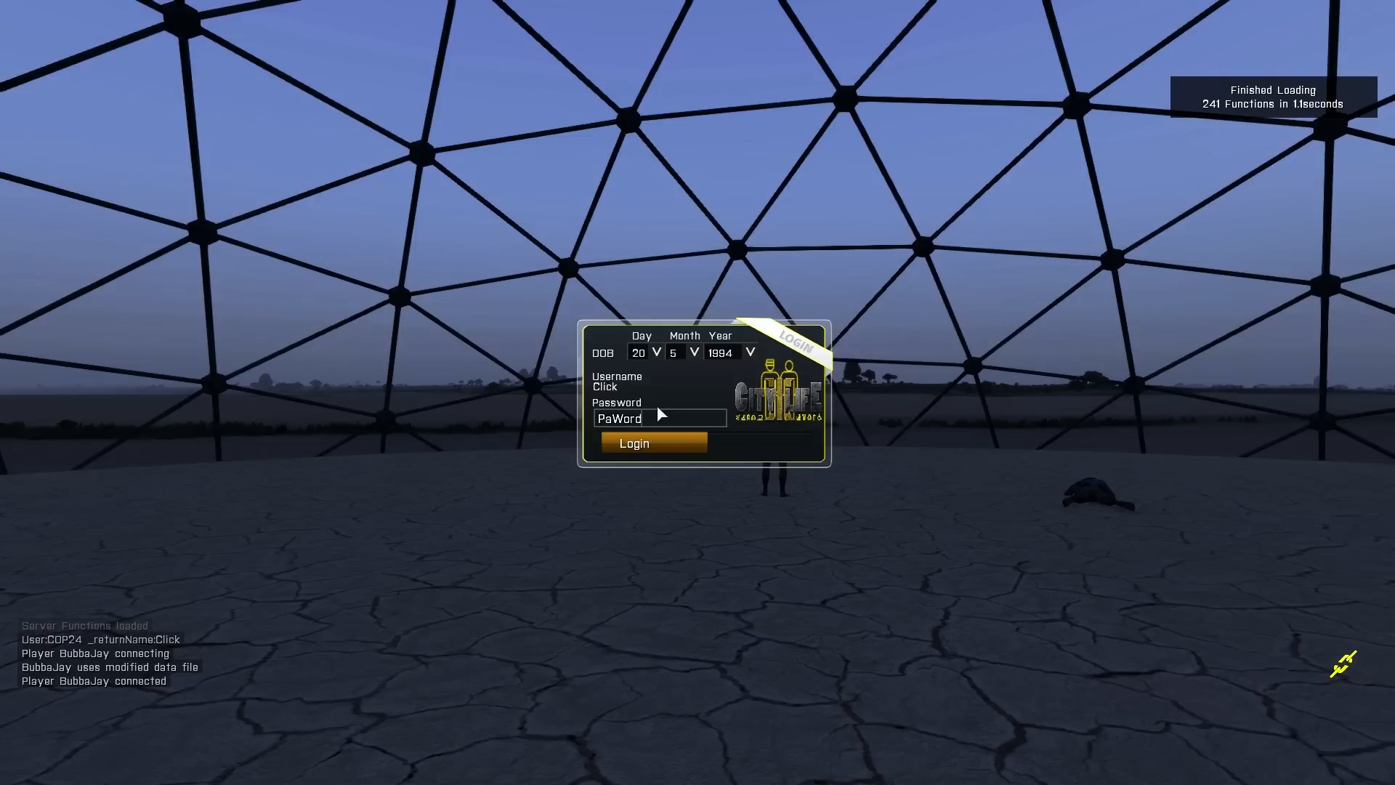
key("Backspace")
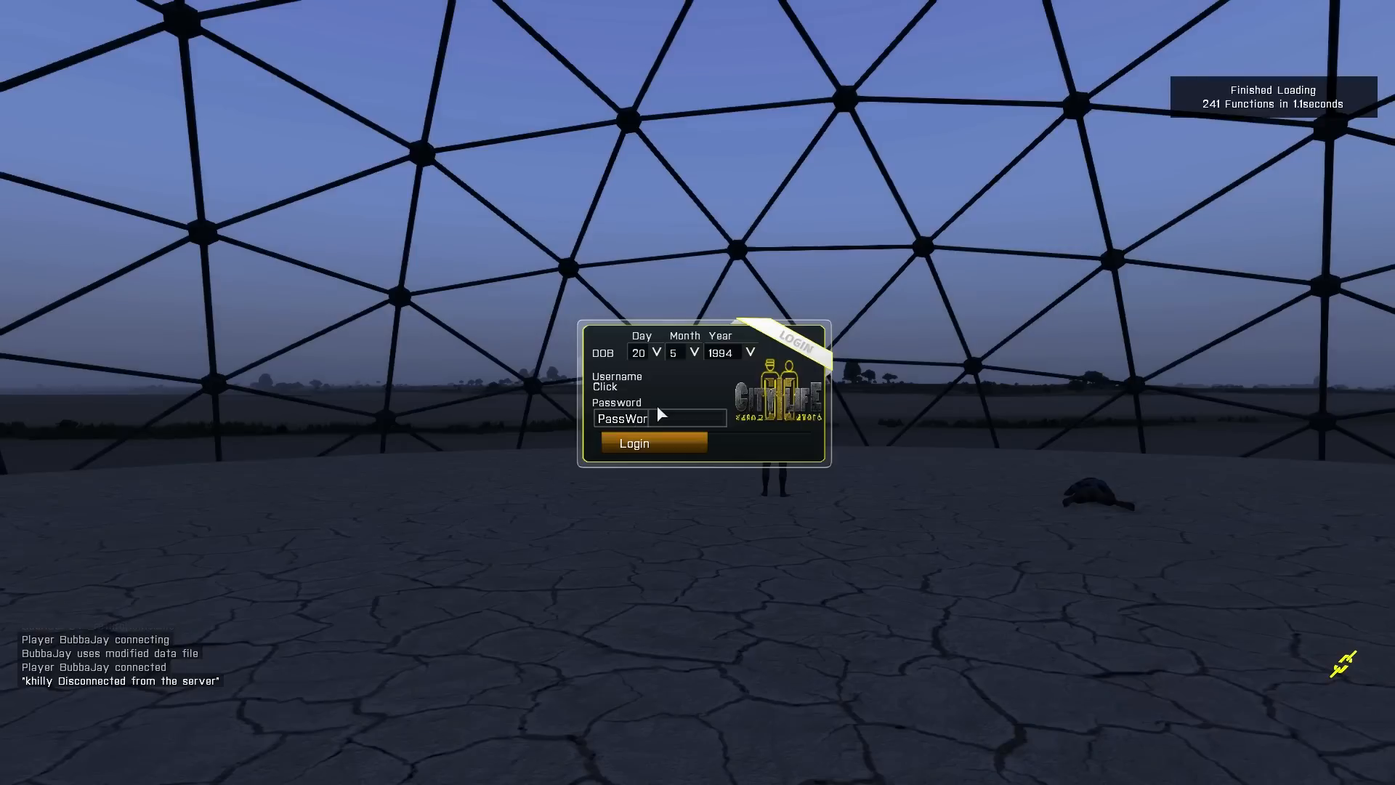
type("d")
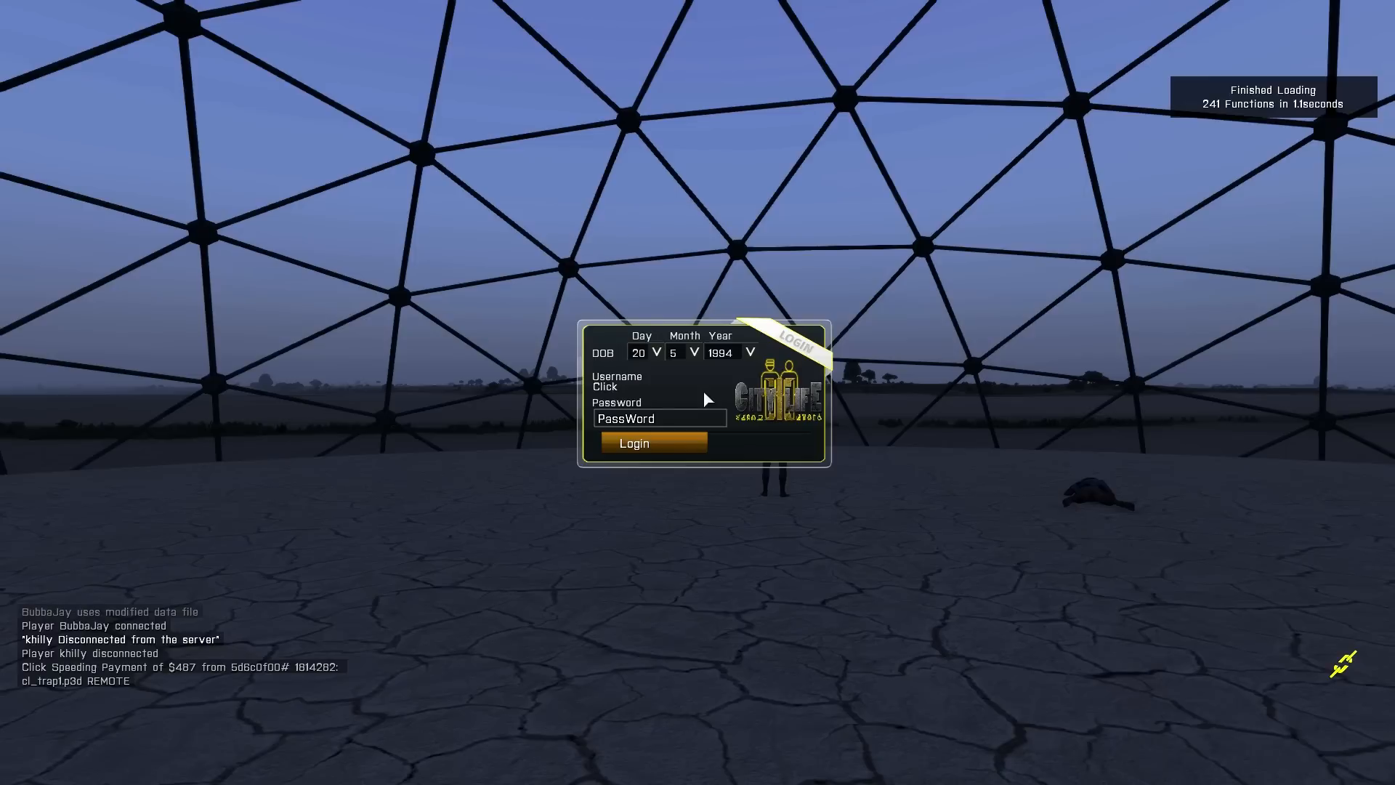
type("215")
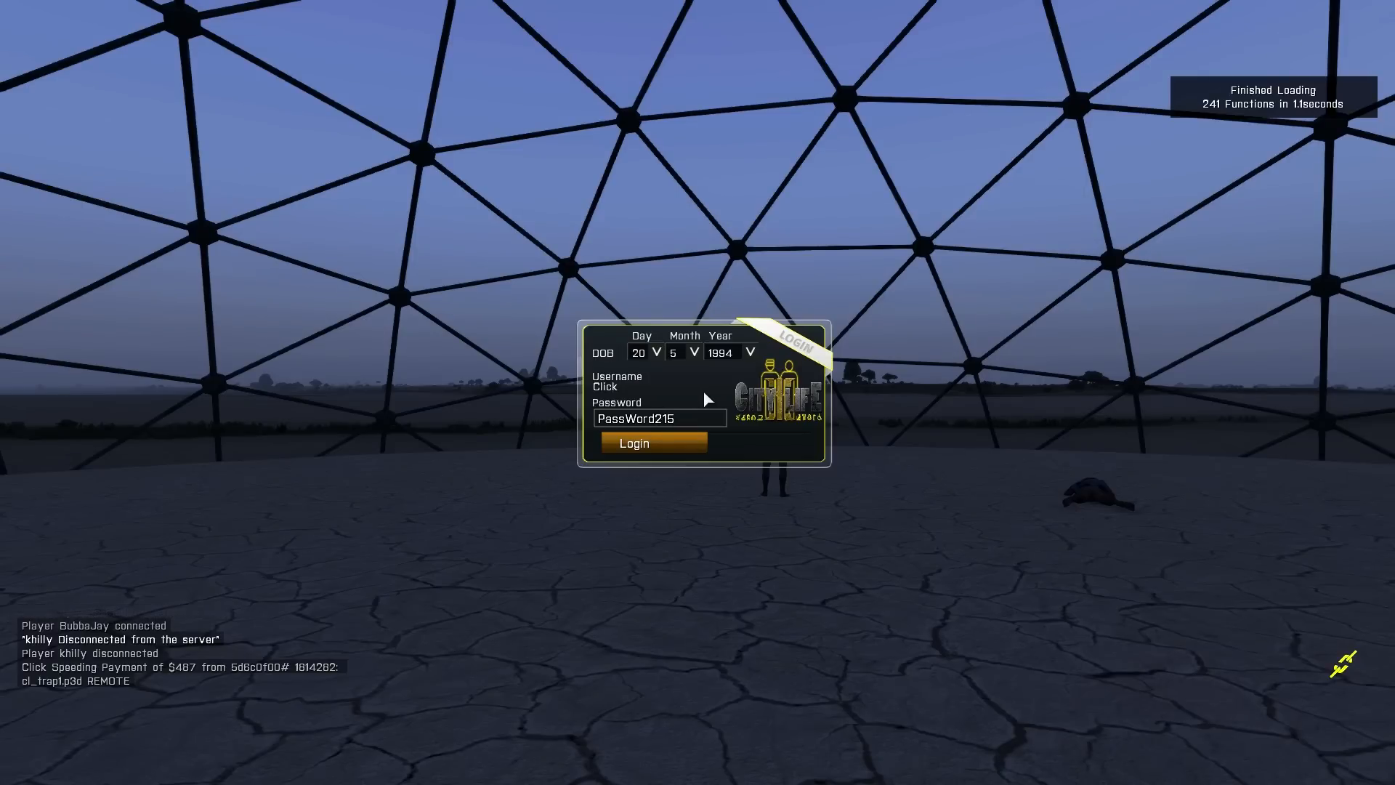
type("@#$")
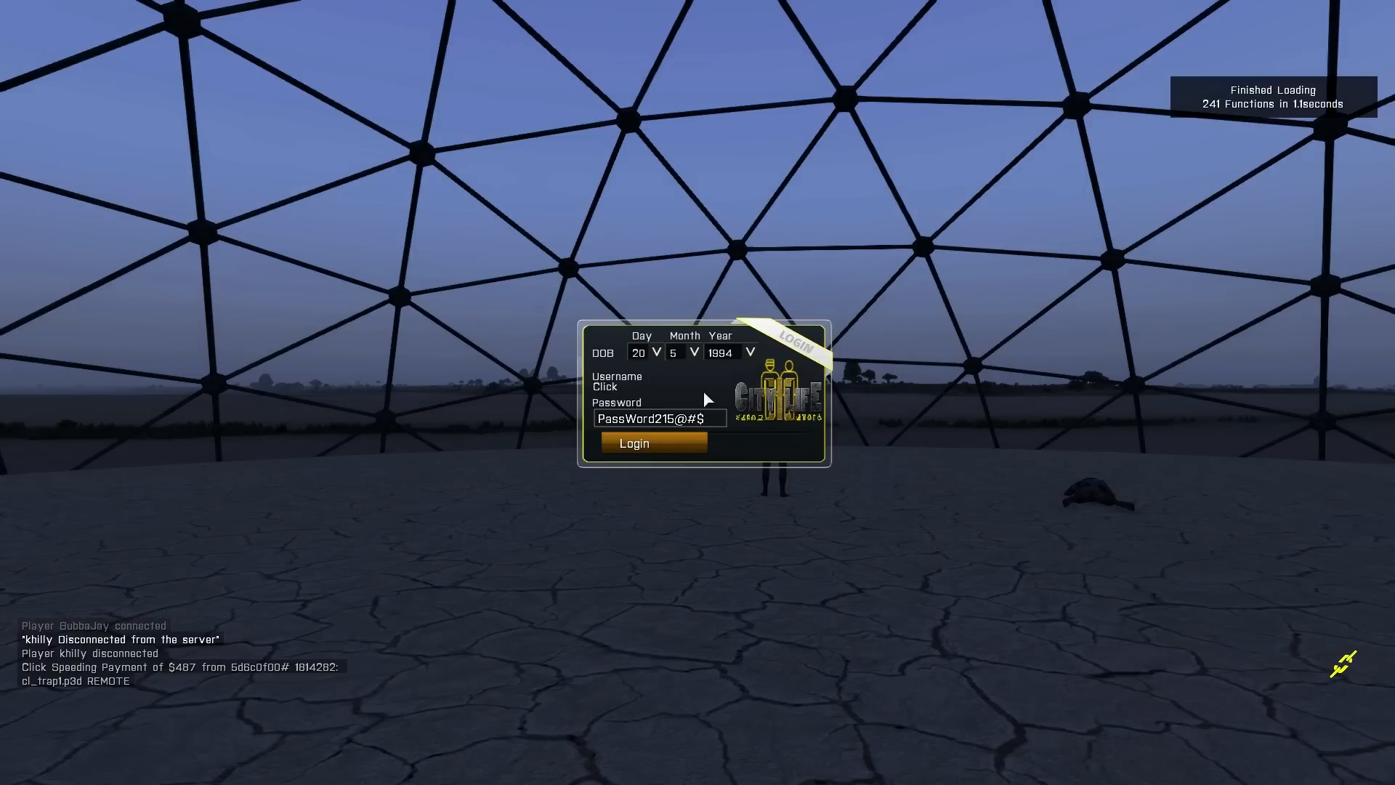
key("backspace")
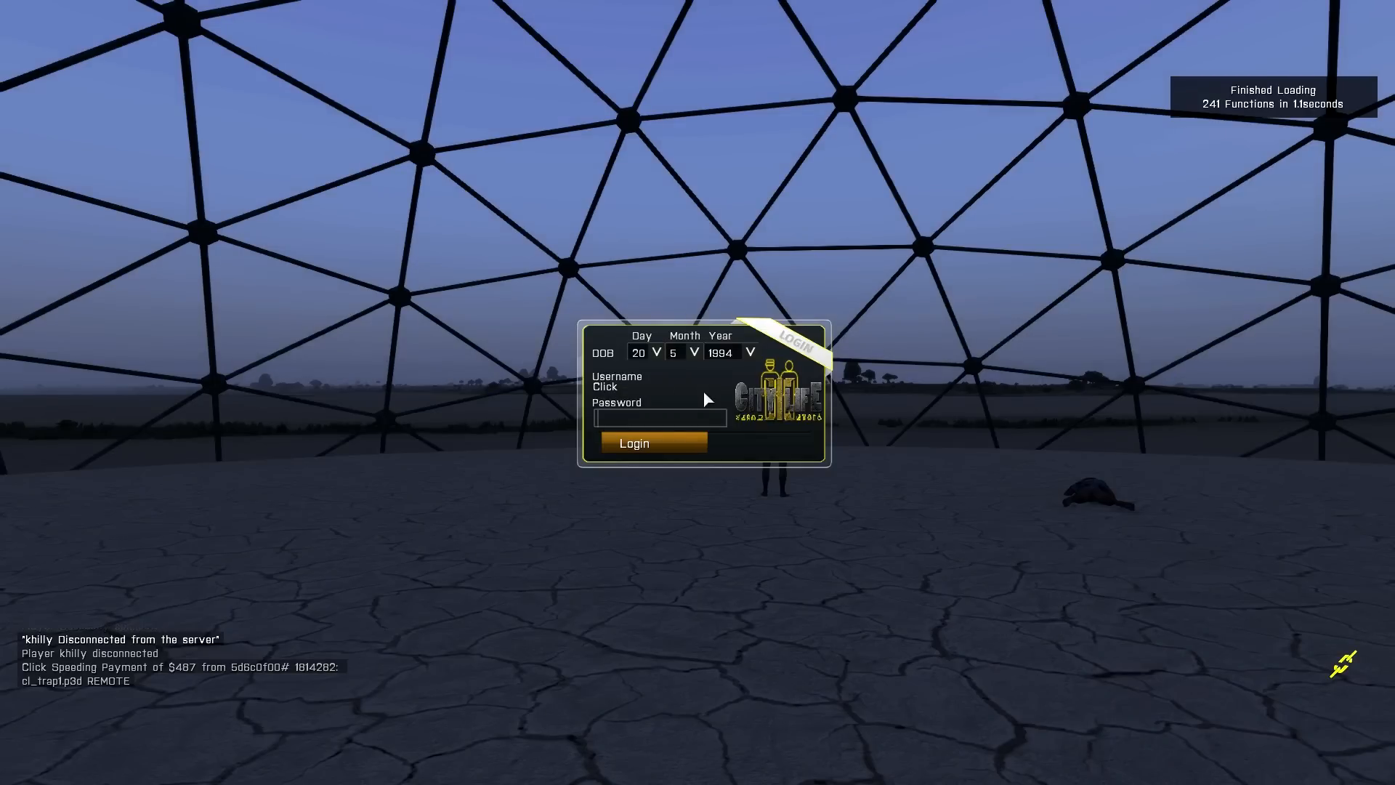
left_click(651, 443)
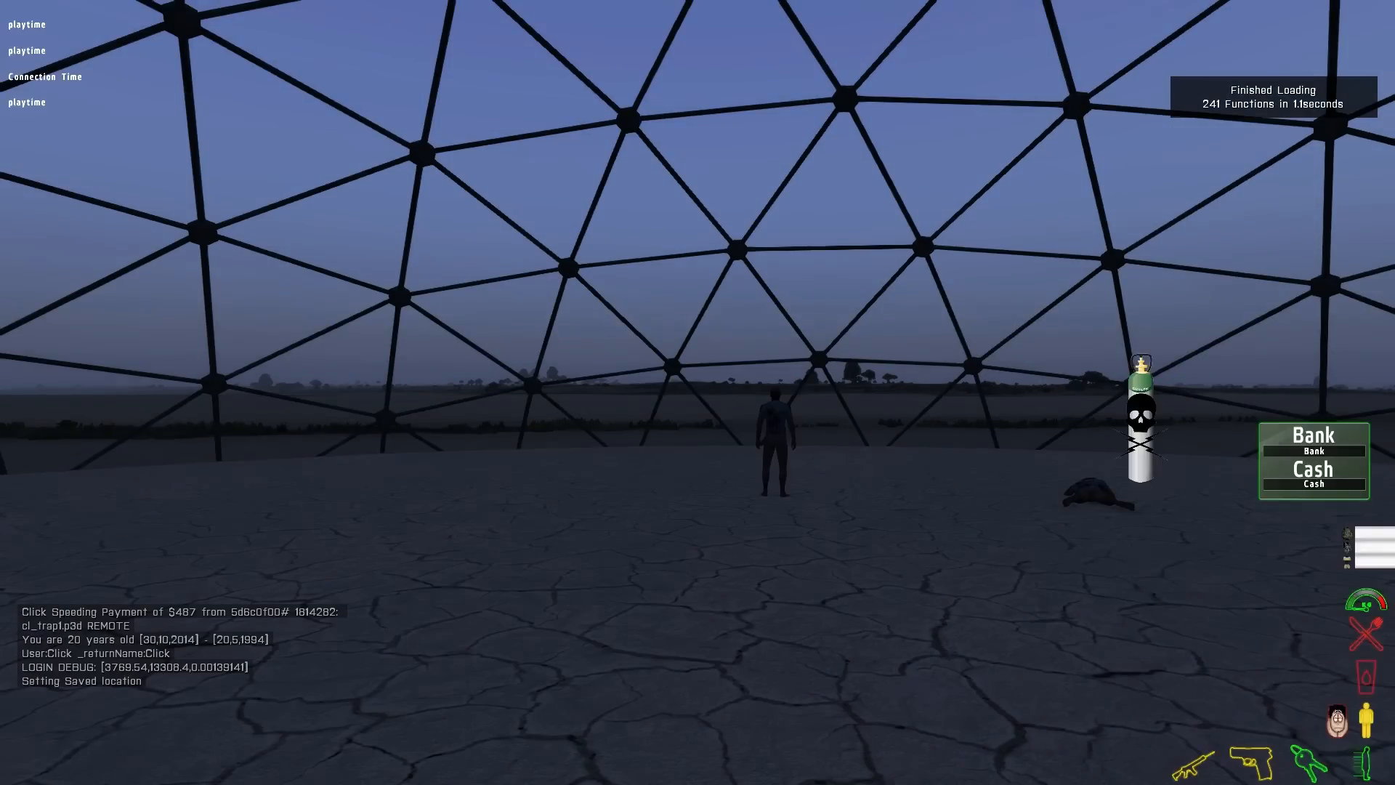